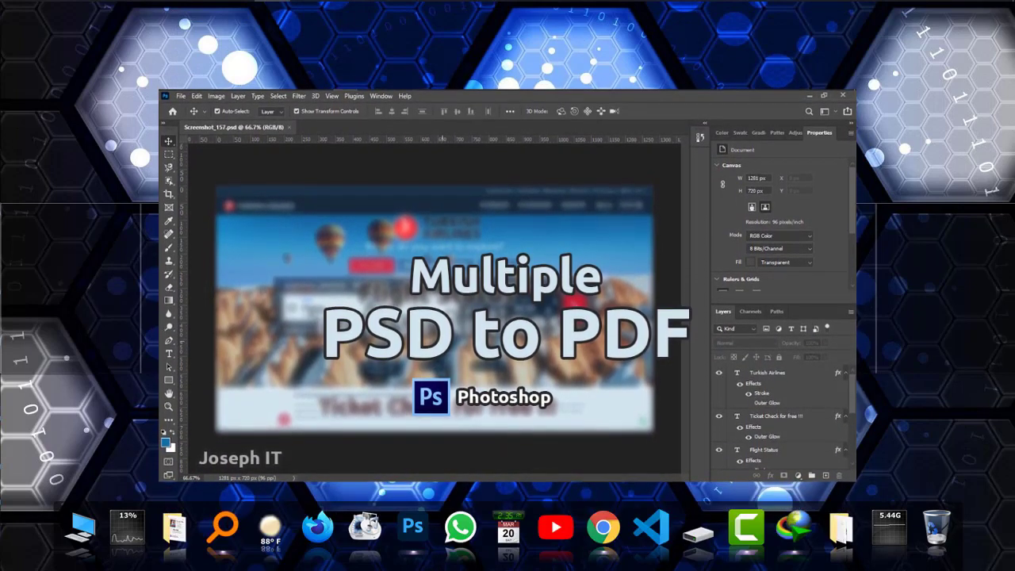
- Launch Photoshop from the taskbar and wait for the Home screen's recent files
left_click(820, 94)
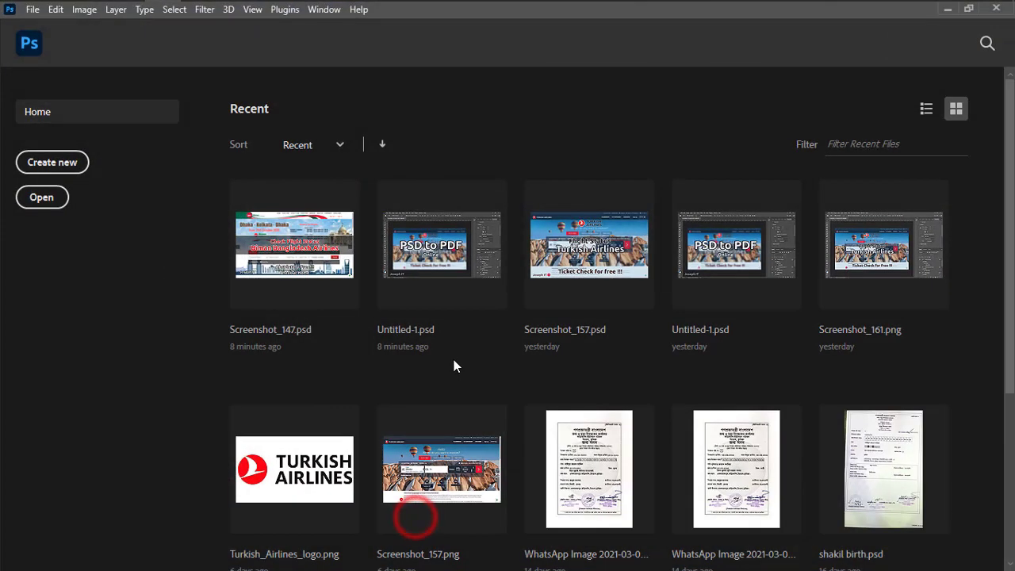
- Open 1.psd through 4.psd from File Explorer, then bring the 1.psd document to the front
left_click(198, 7)
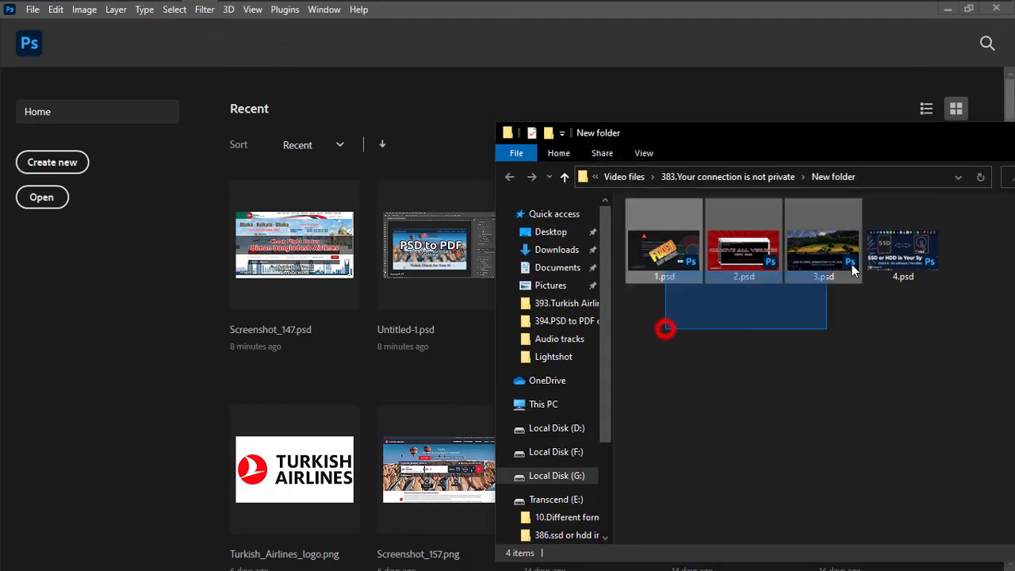
double_click(664, 238)
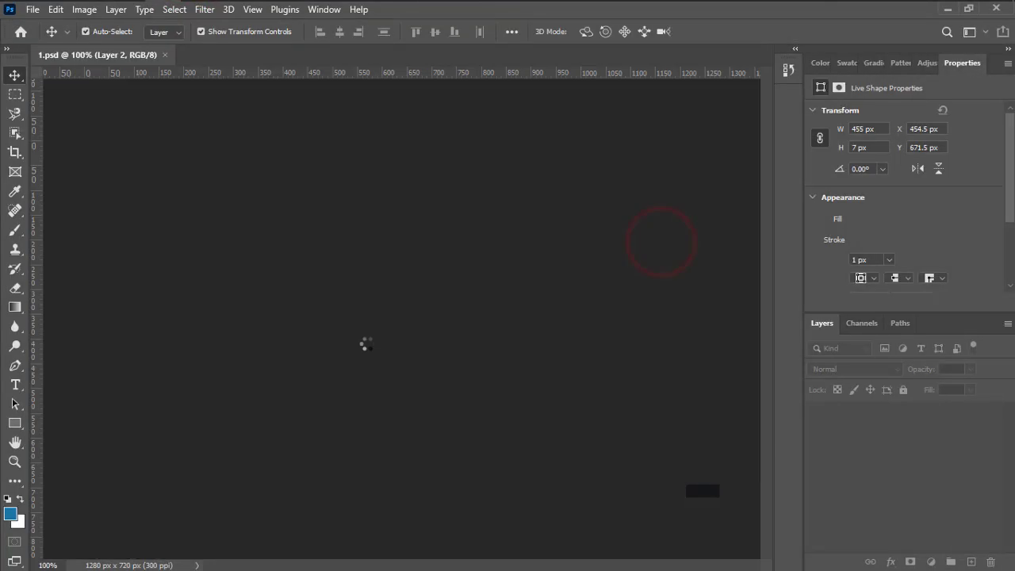
left_click(560, 54)
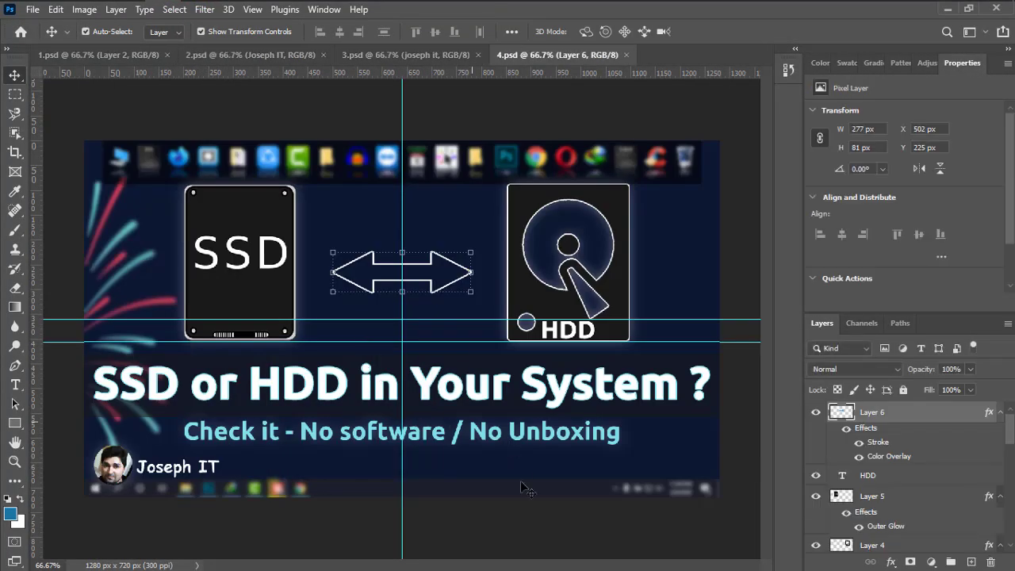
left_click(248, 54)
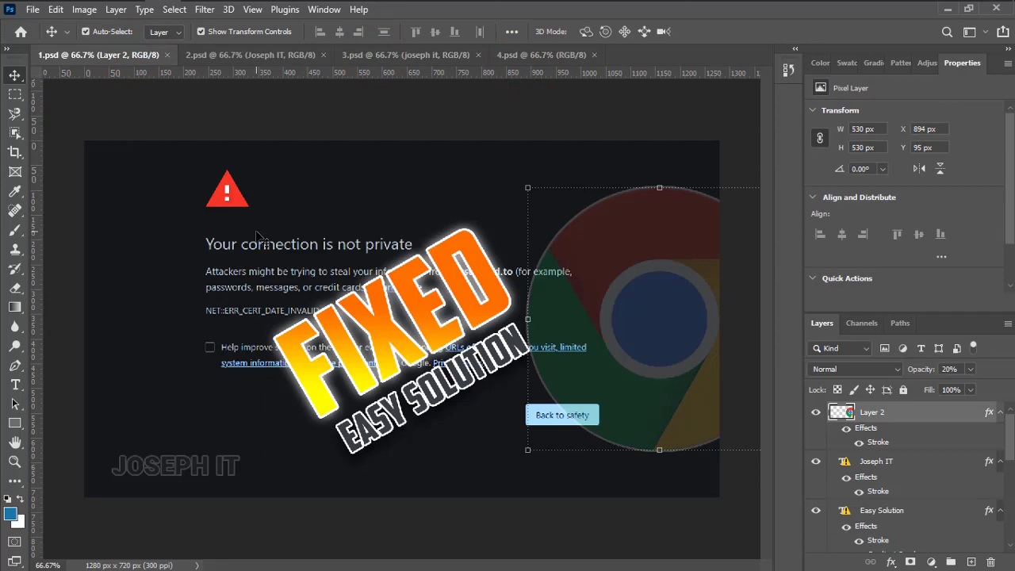
mouse_move(32, 49)
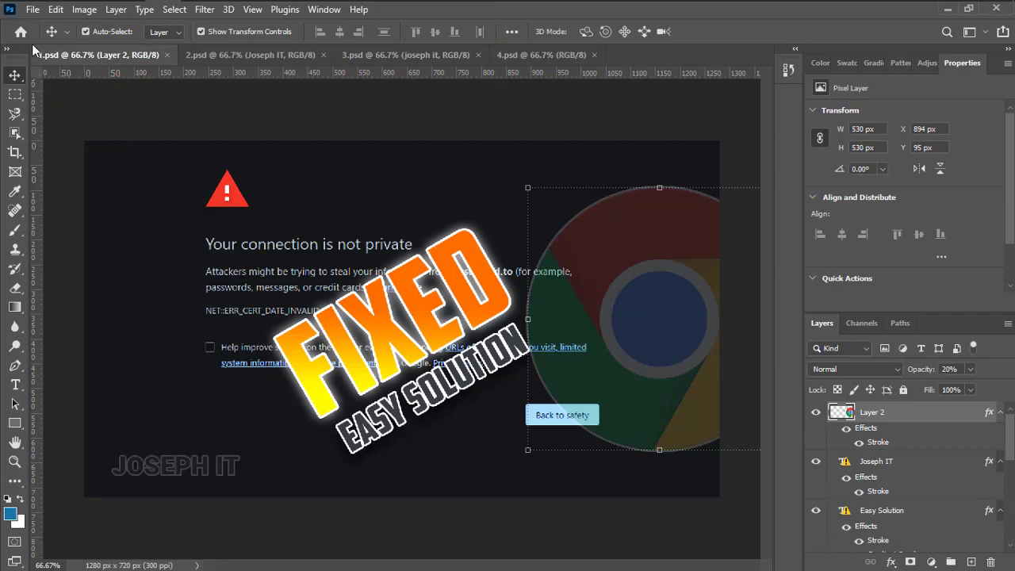
- Add all open files (1.psd–4.psd) to a PDF Presentation with a white background
left_click(56, 9)
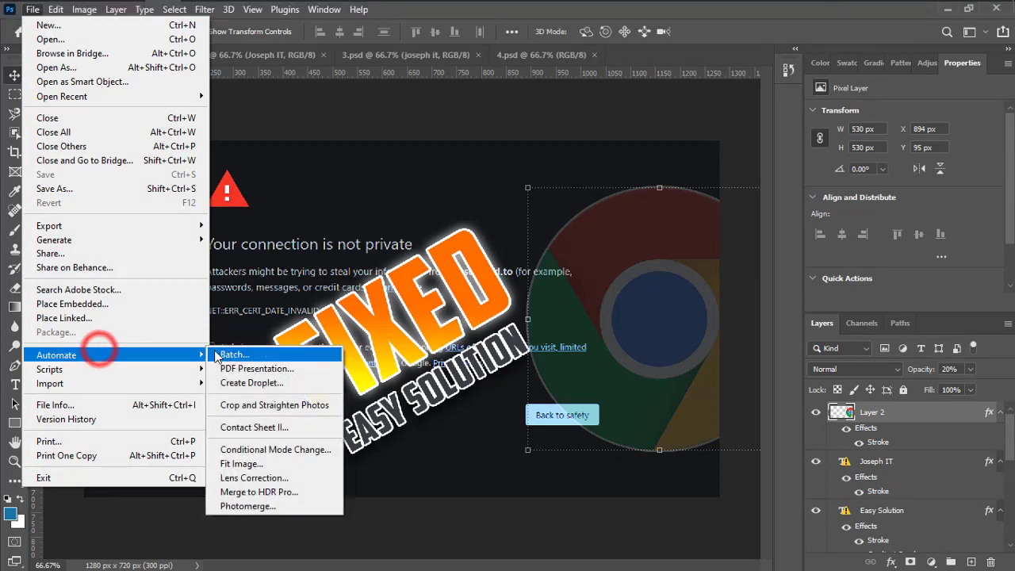
left_click(256, 368)
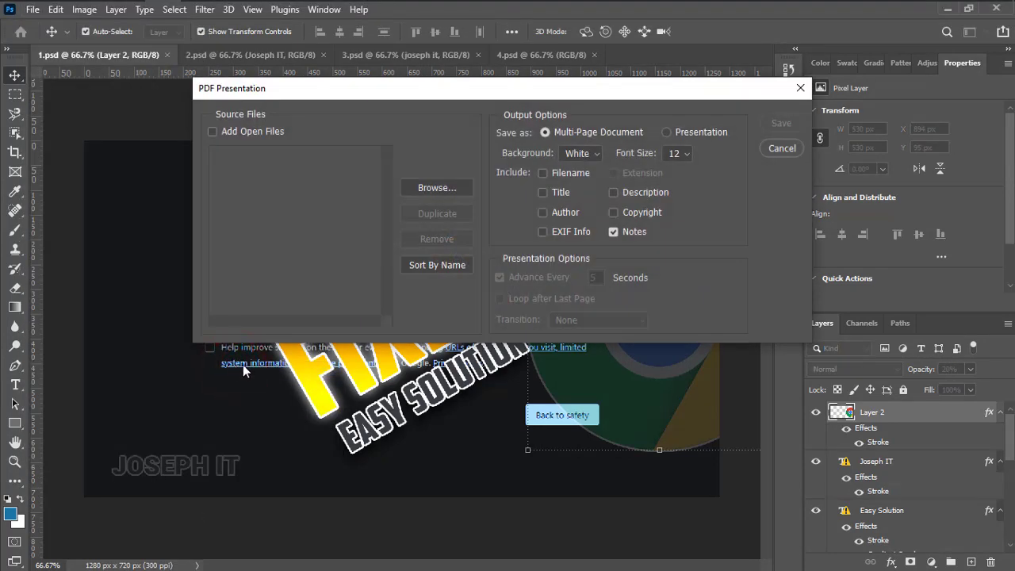
left_click(212, 131)
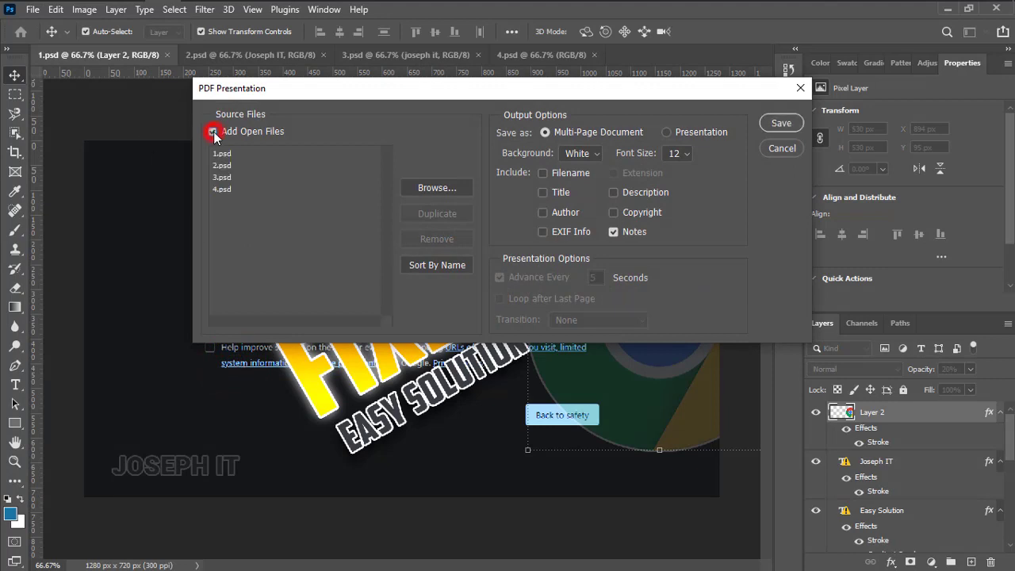
left_click(212, 131)
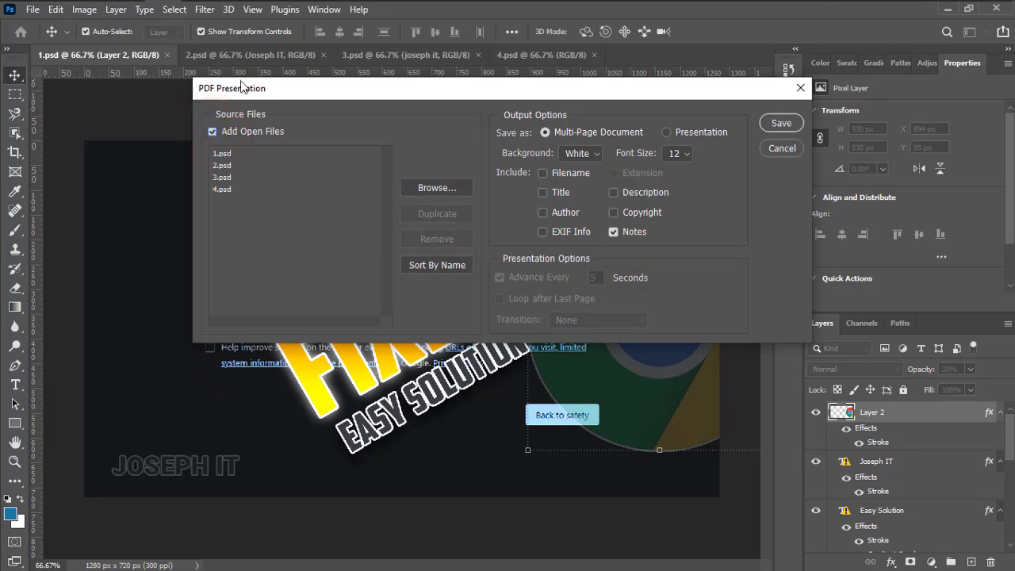
mouse_move(230, 189)
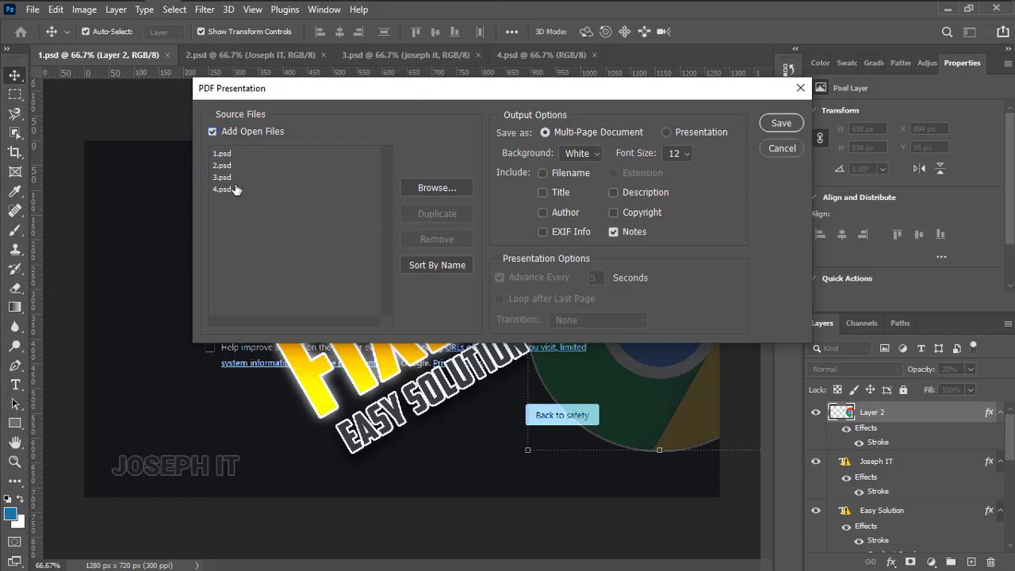
mouse_move(300, 220)
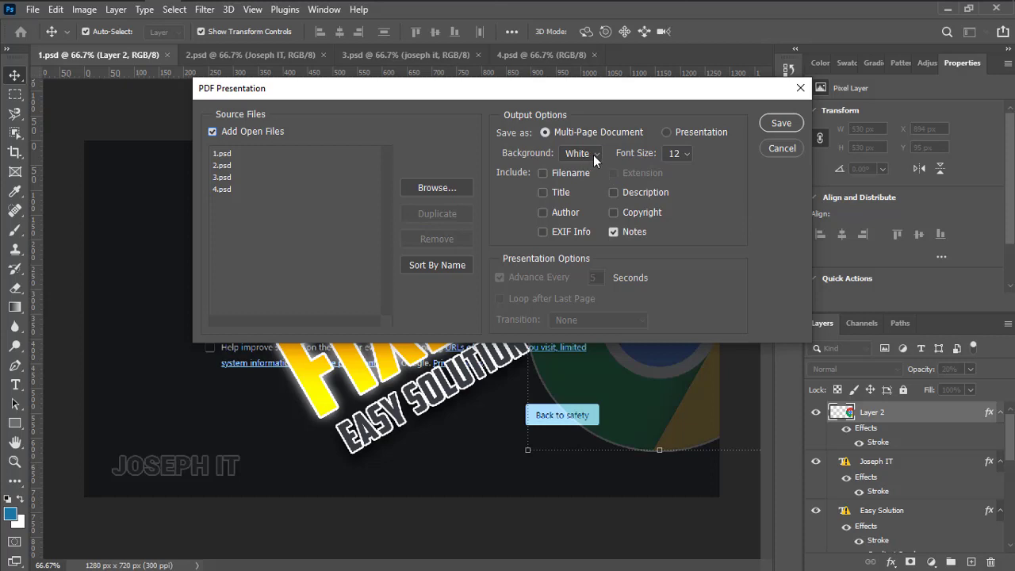
left_click(594, 154)
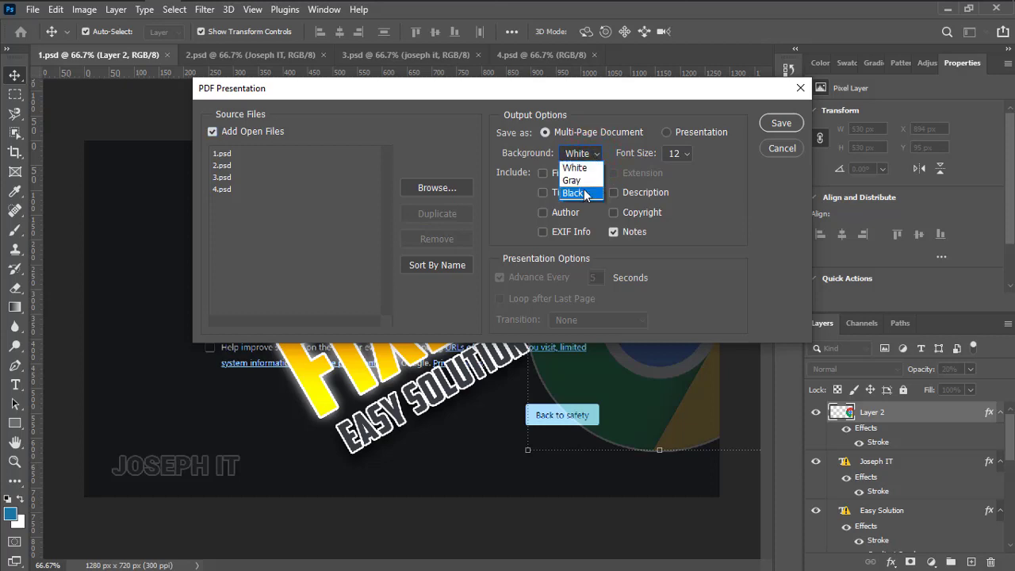
mouse_move(575, 167)
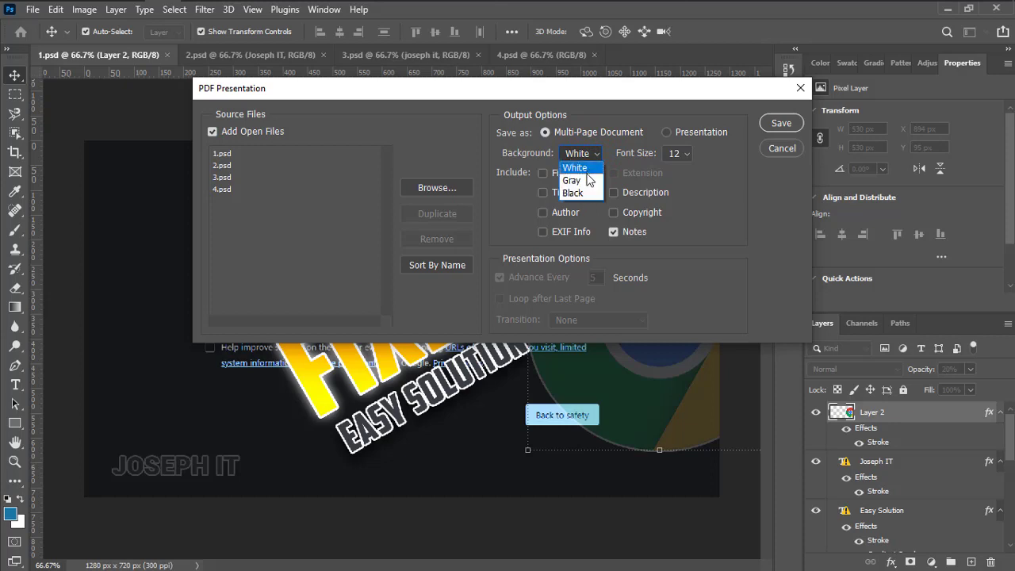
left_click(575, 168)
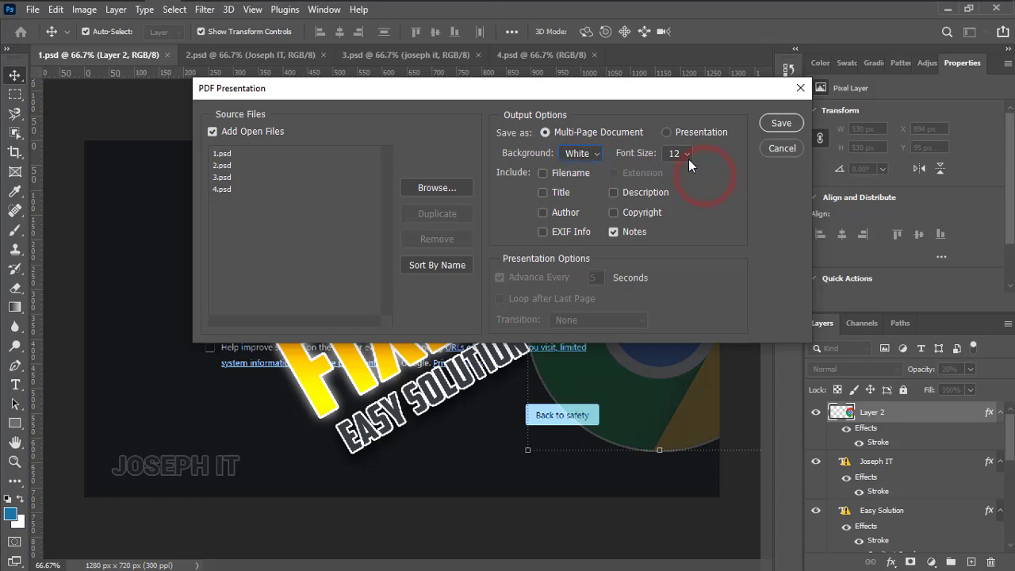
left_click(781, 123)
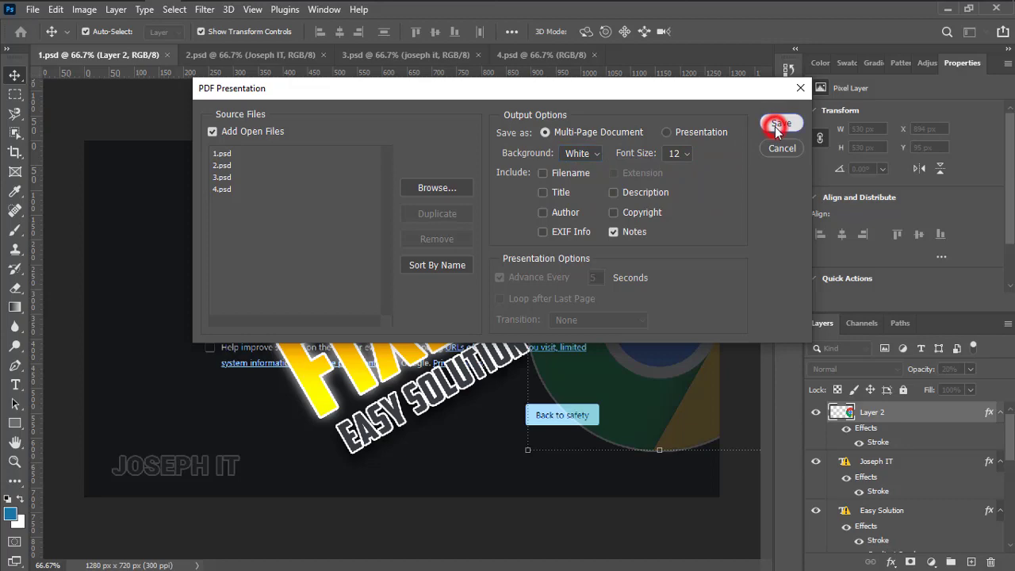
- Name the presentation file 4pdfs in the Documents folder and confirm
left_click(782, 125)
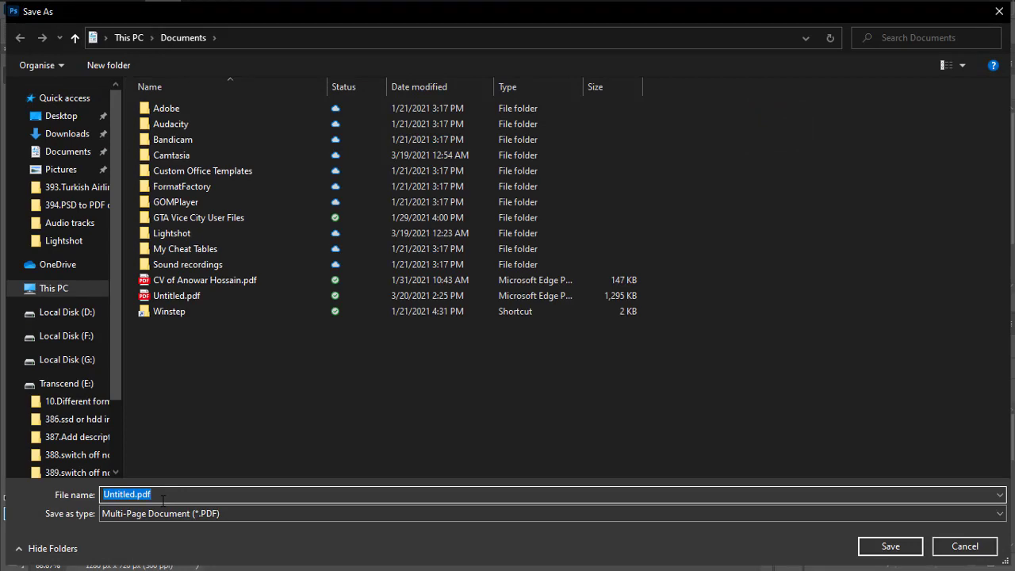
type("4pdf")
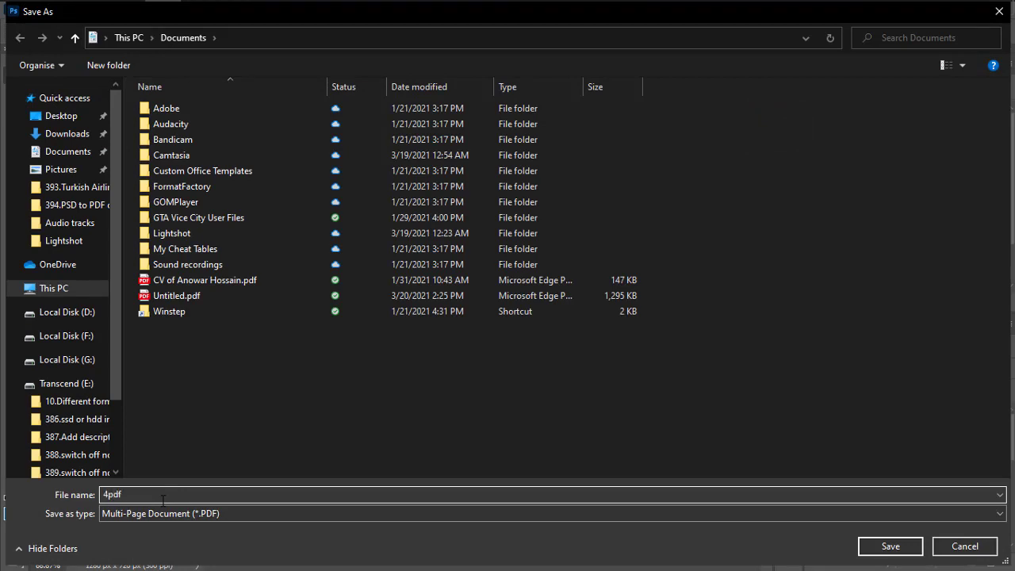
type("s")
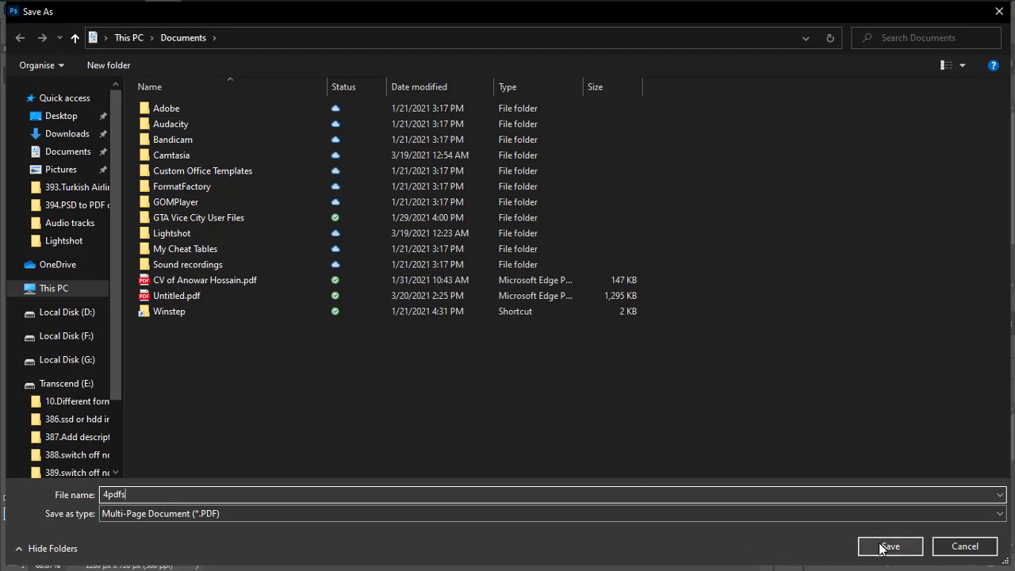
left_click(890, 547)
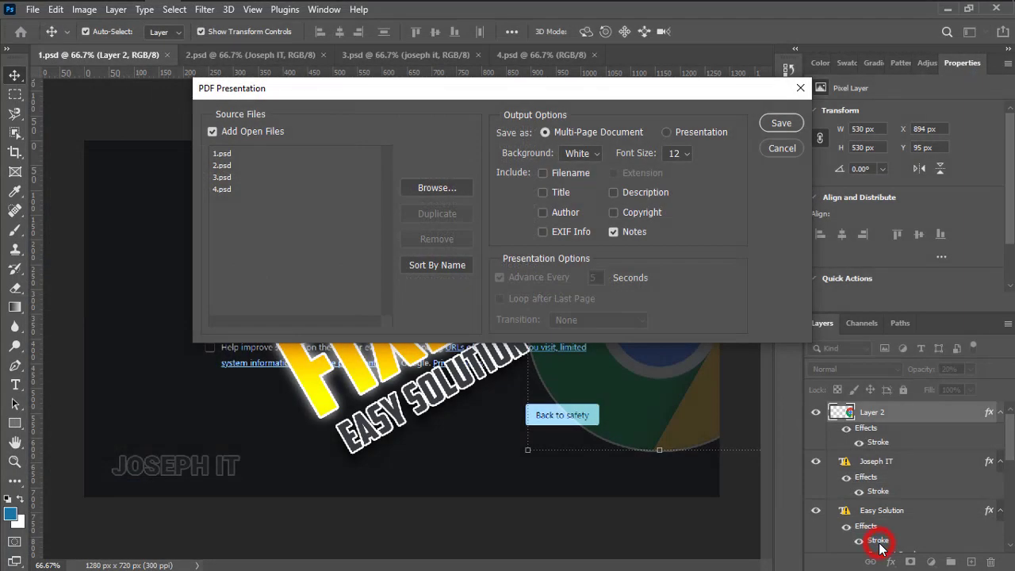
- Review the Compression and General panels of the High Quality Print PDF options
left_click(780, 123)
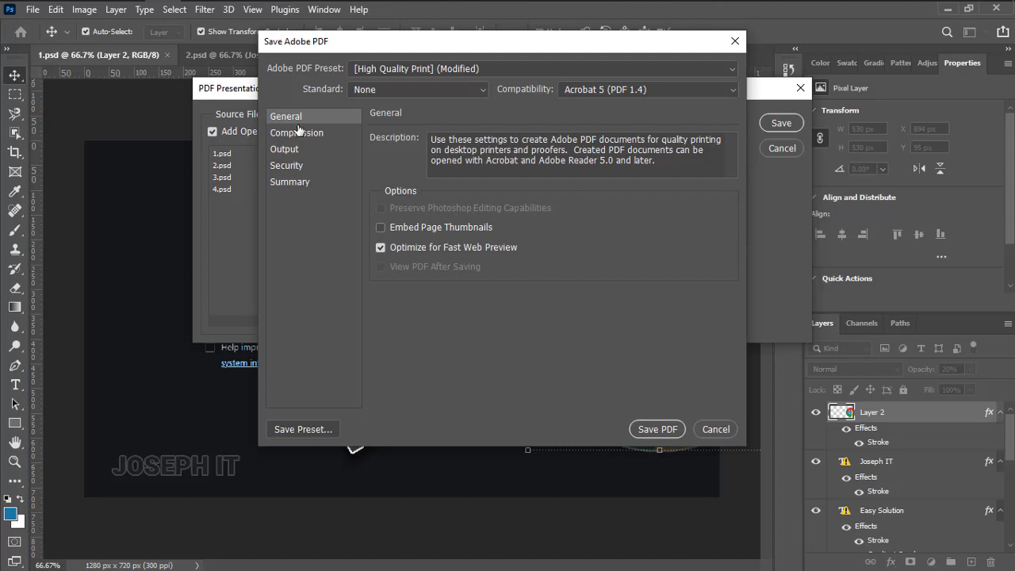
left_click(297, 132)
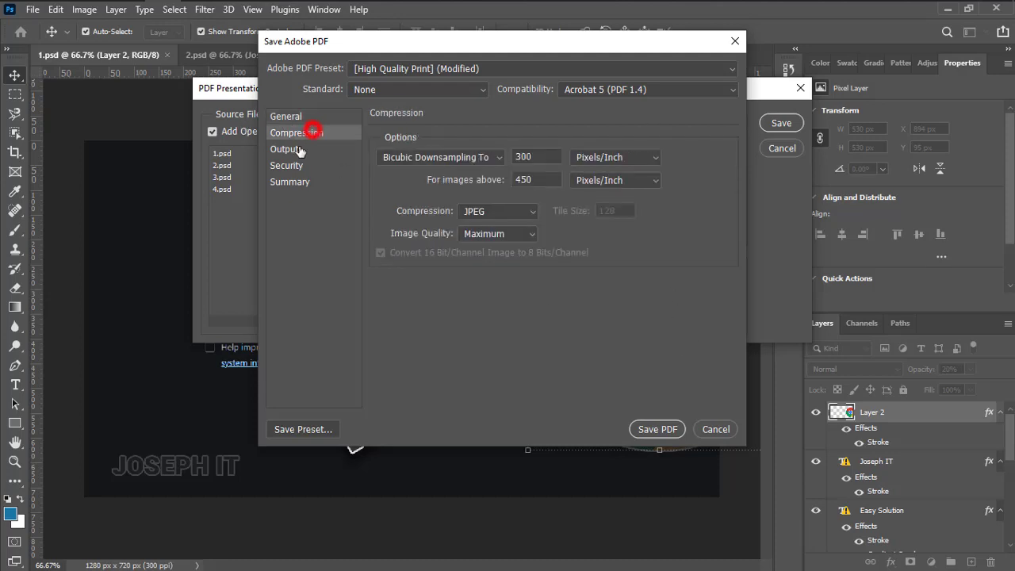
left_click(286, 116)
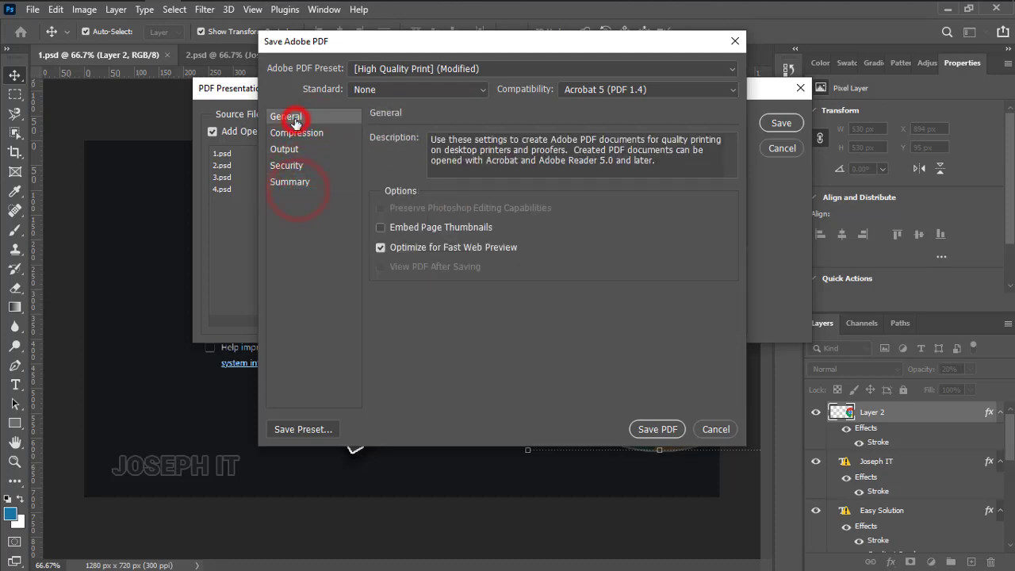
mouse_move(588, 384)
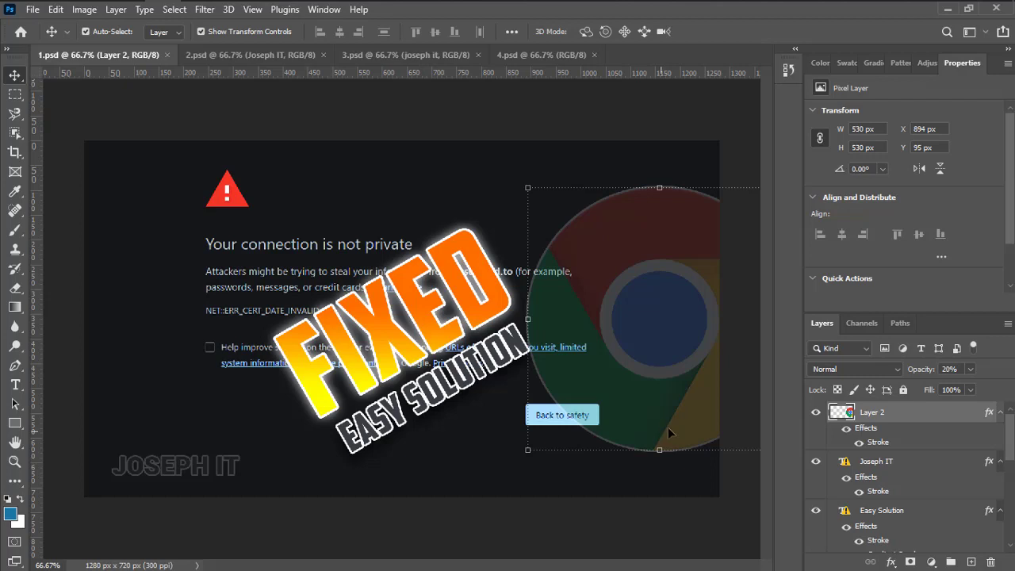
mouse_move(950, 9)
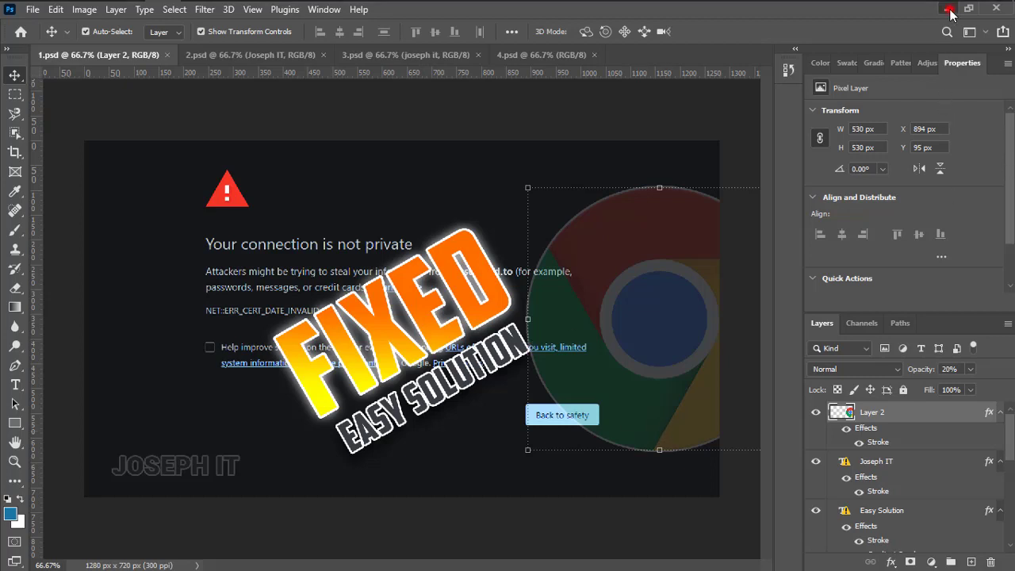
- Close Photoshop and open 4pdfs.pdf from the Documents folder
left_click(952, 8)
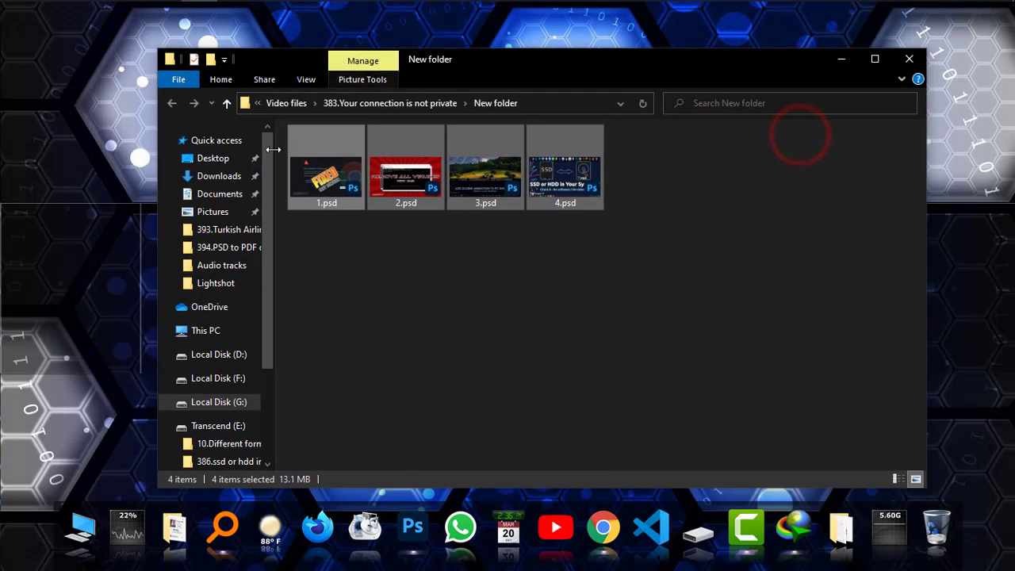
left_click(219, 194)
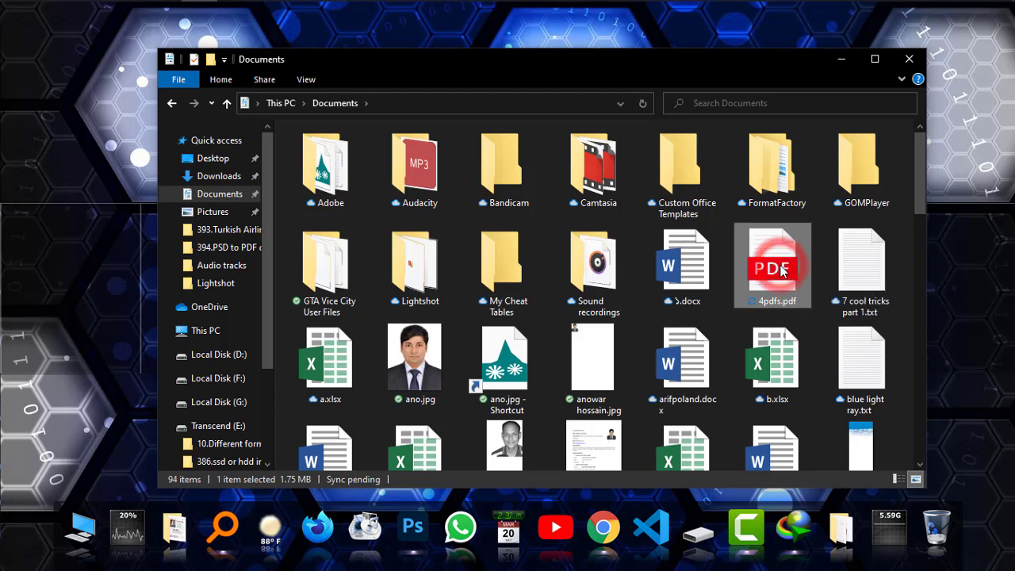
double_click(773, 266)
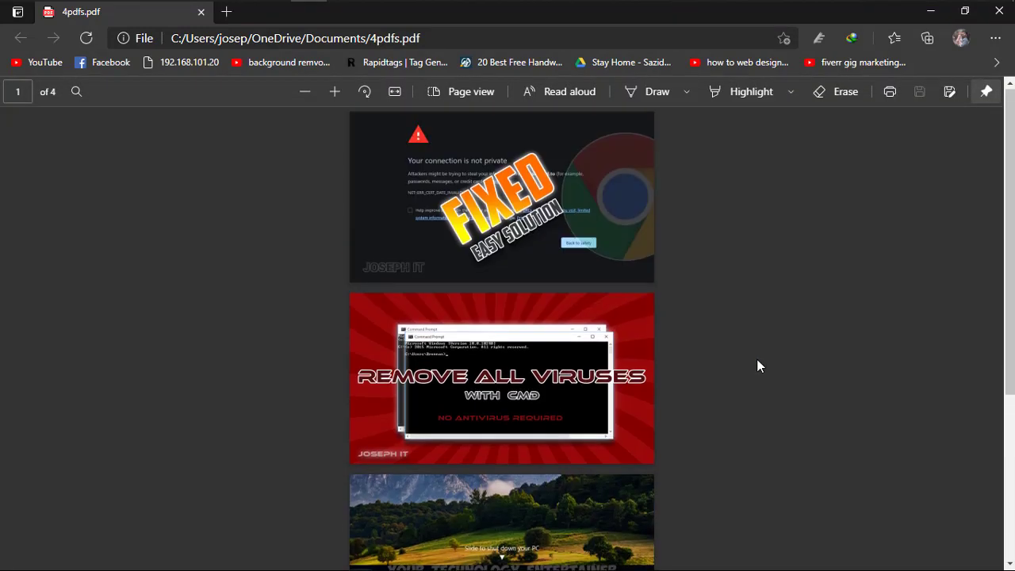
- Zoom 4pdfs.pdf in twice and out twice, then scroll down to page 3
scroll("down", 3)
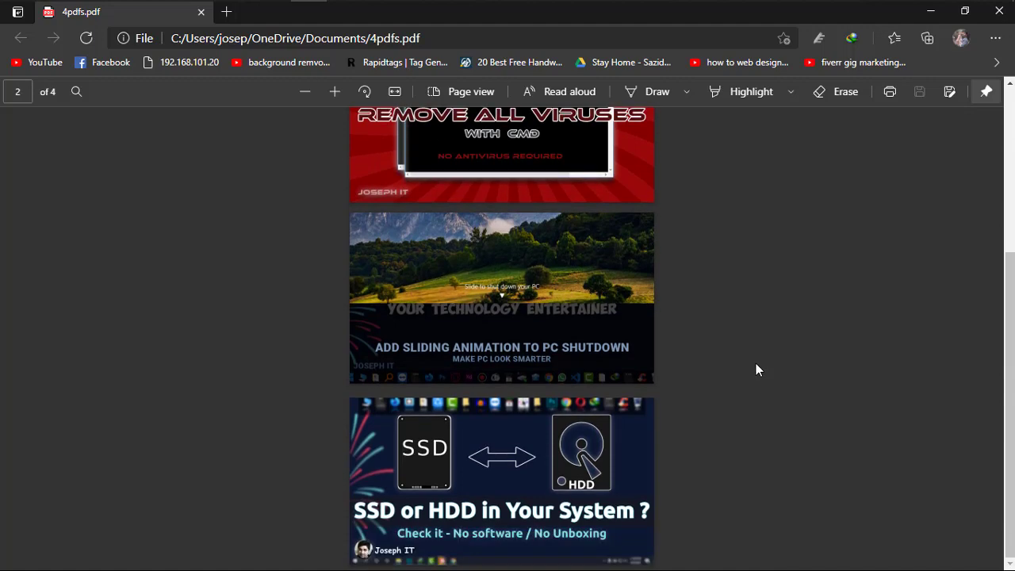
scroll("up", 3)
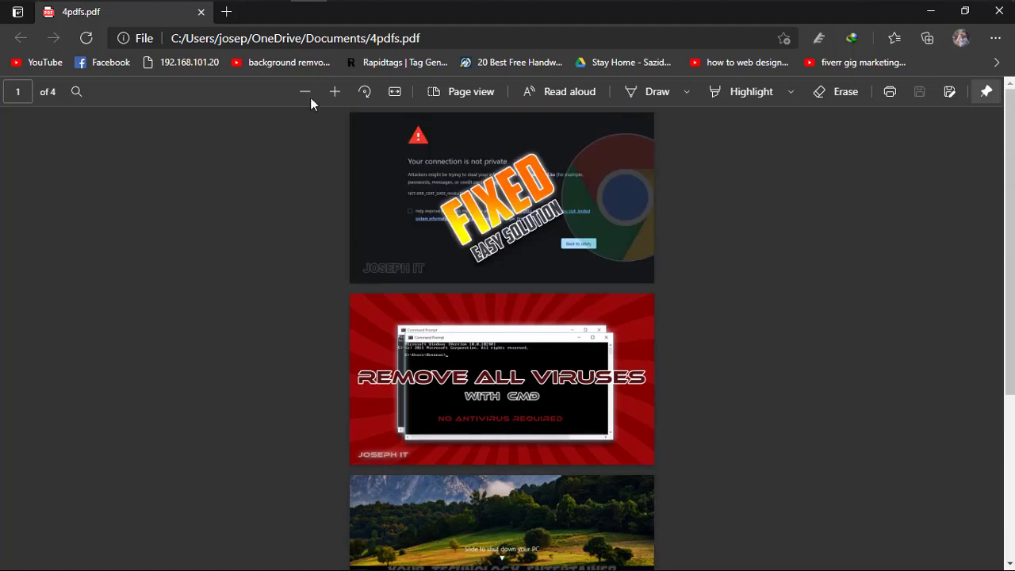
left_click(334, 91)
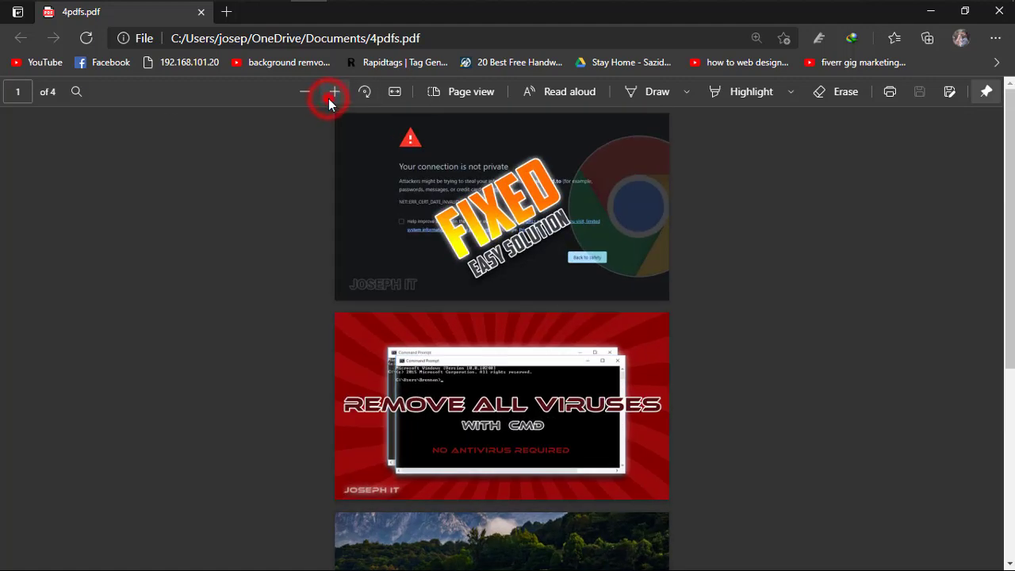
left_click(330, 92)
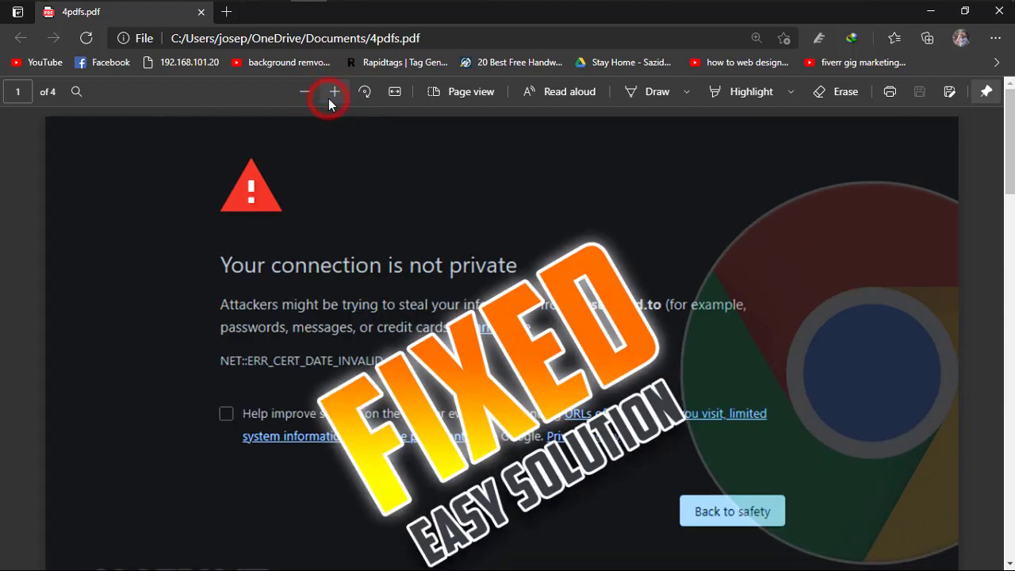
left_click(304, 92)
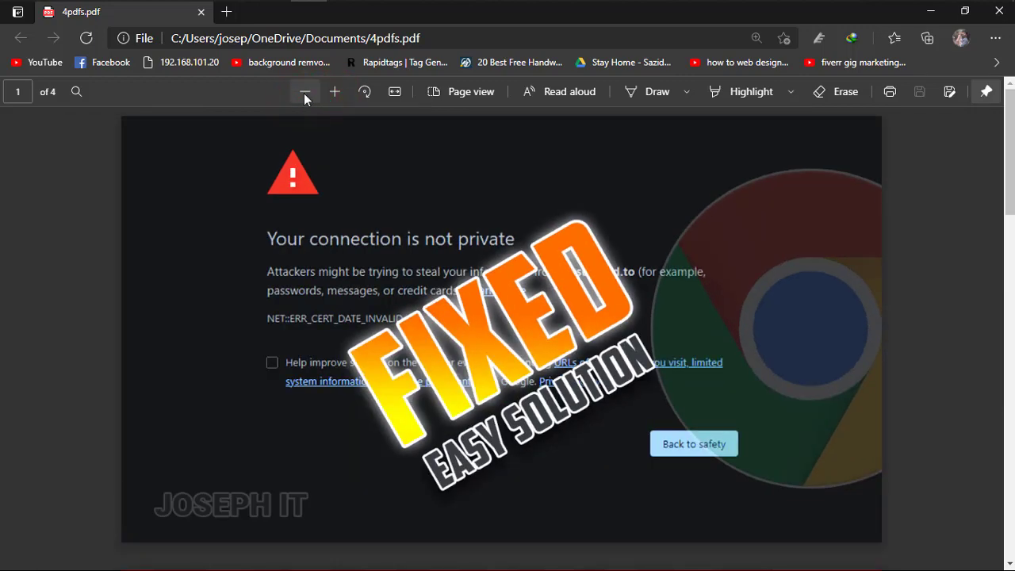
left_click(304, 91)
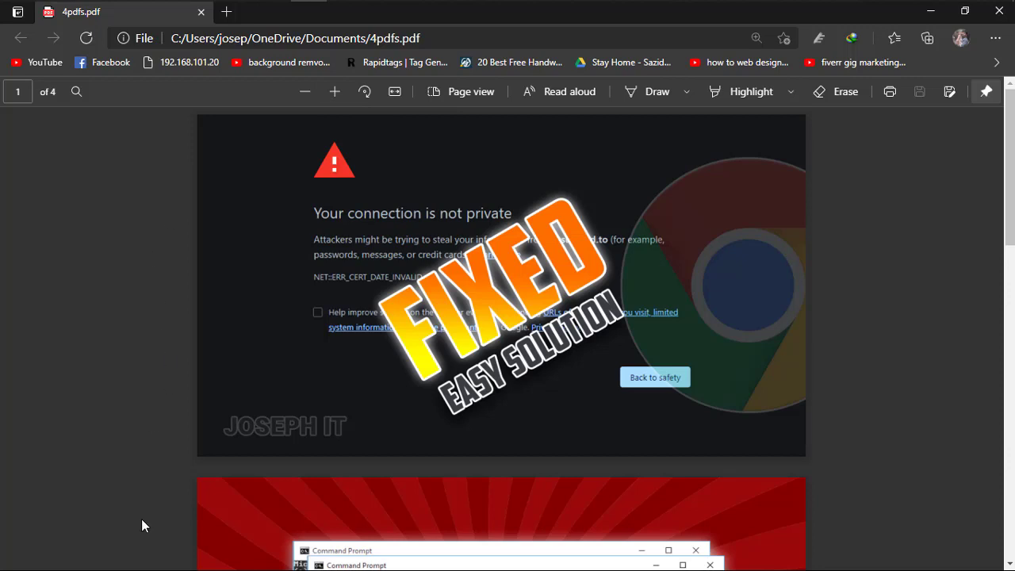
mouse_move(908, 272)
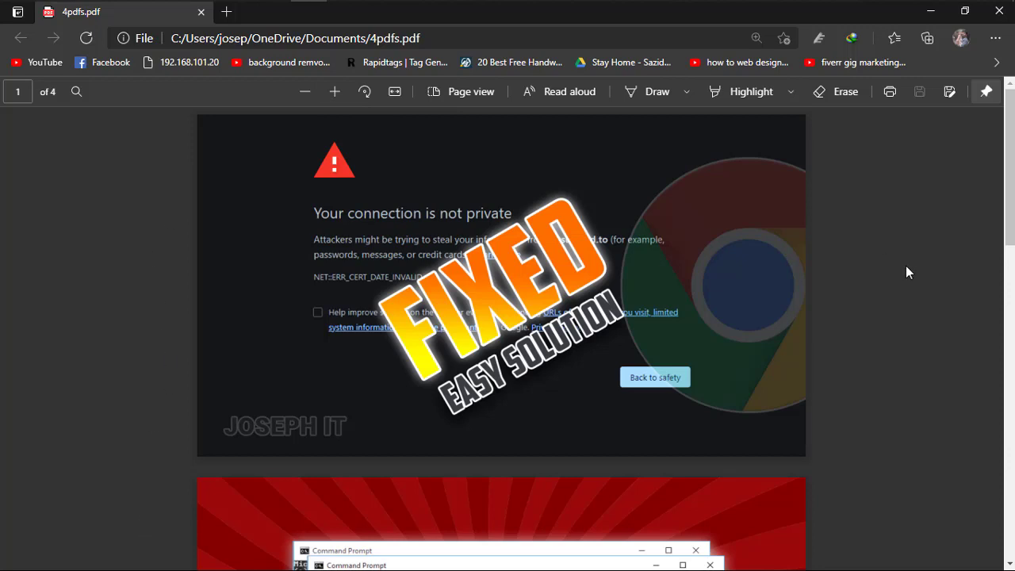
mouse_move(901, 287)
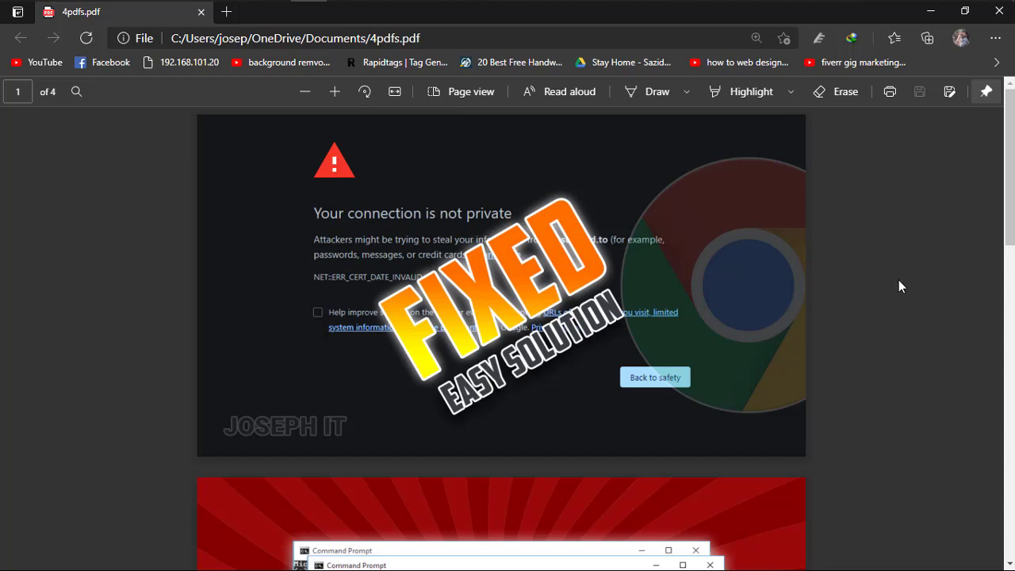
mouse_move(913, 285)
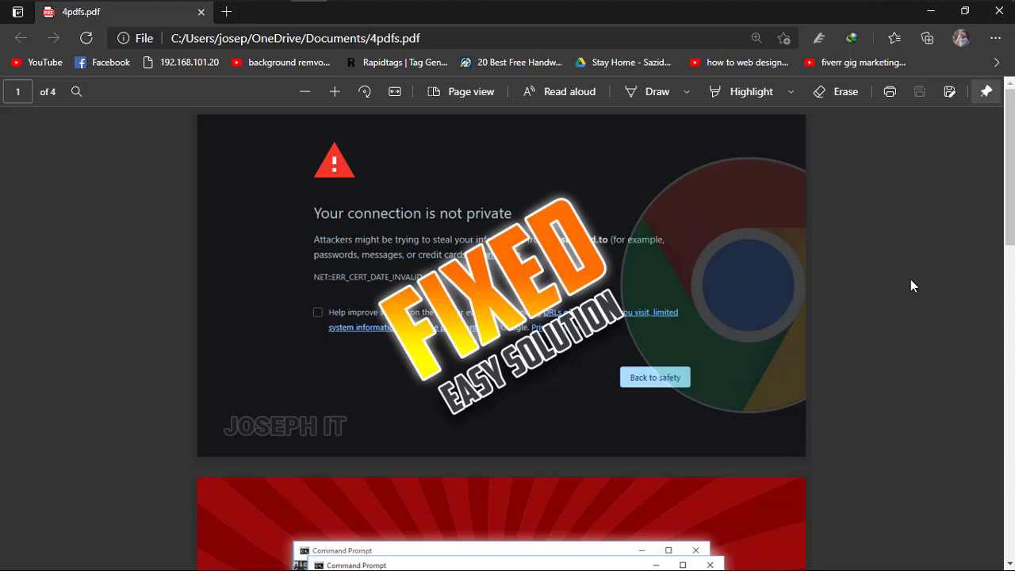
mouse_move(910, 291)
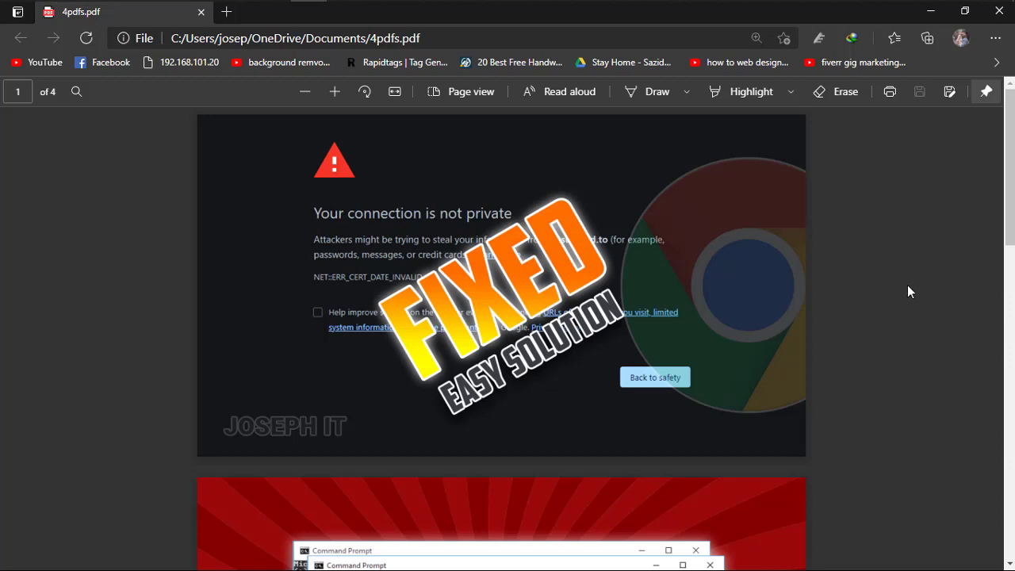
mouse_move(832, 329)
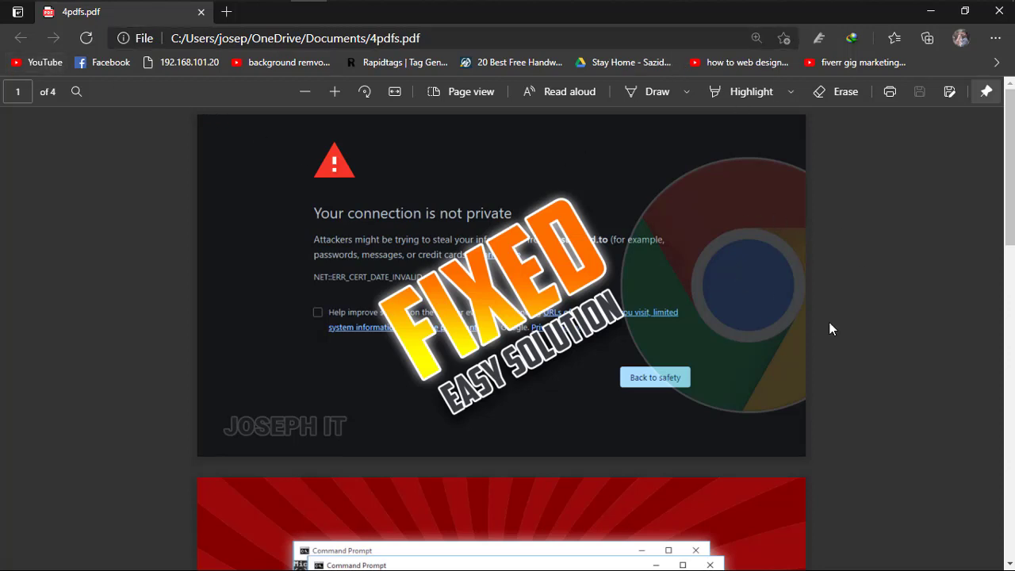
scroll("down", 3)
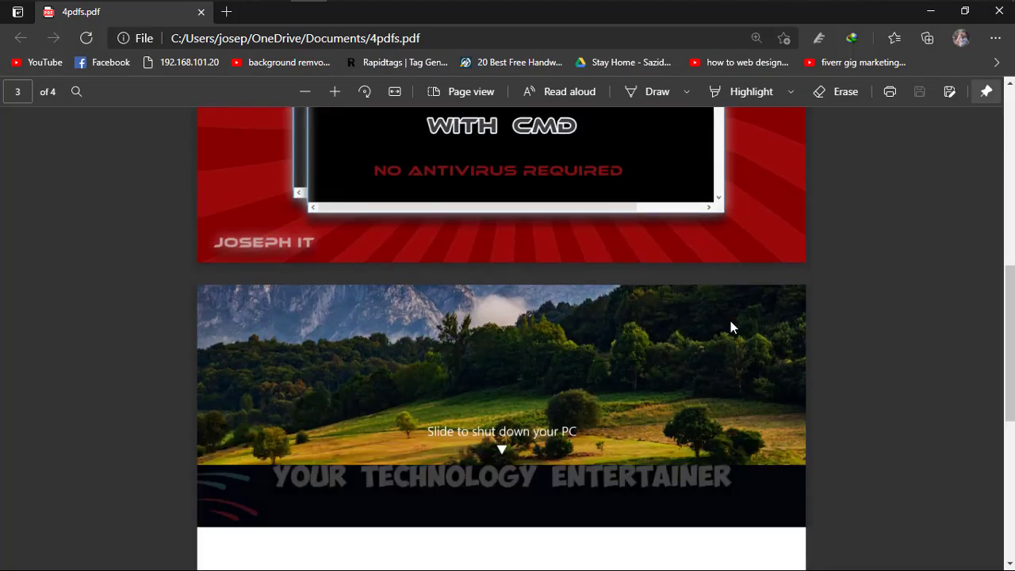
scroll("down", 3)
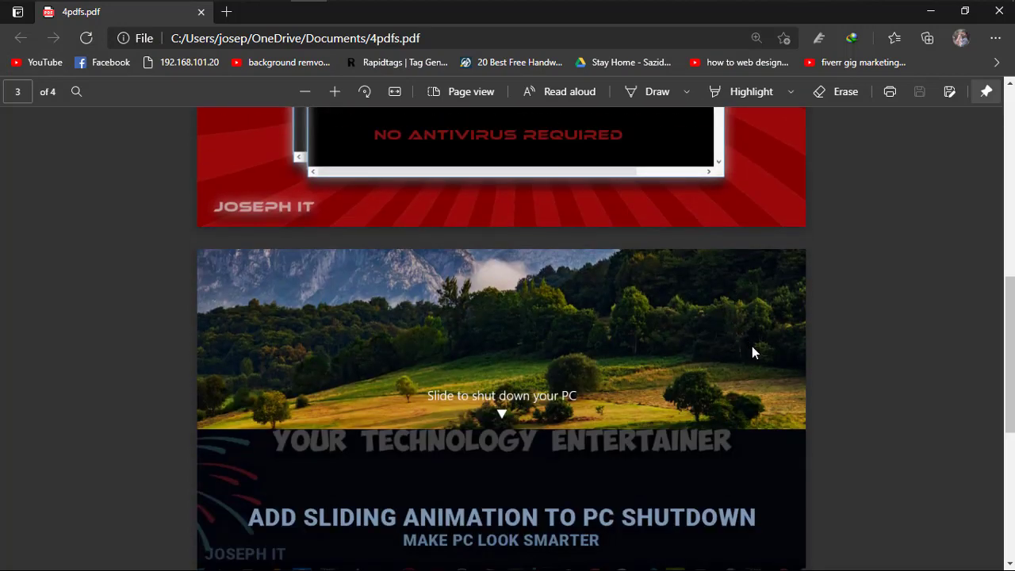
mouse_move(775, 356)
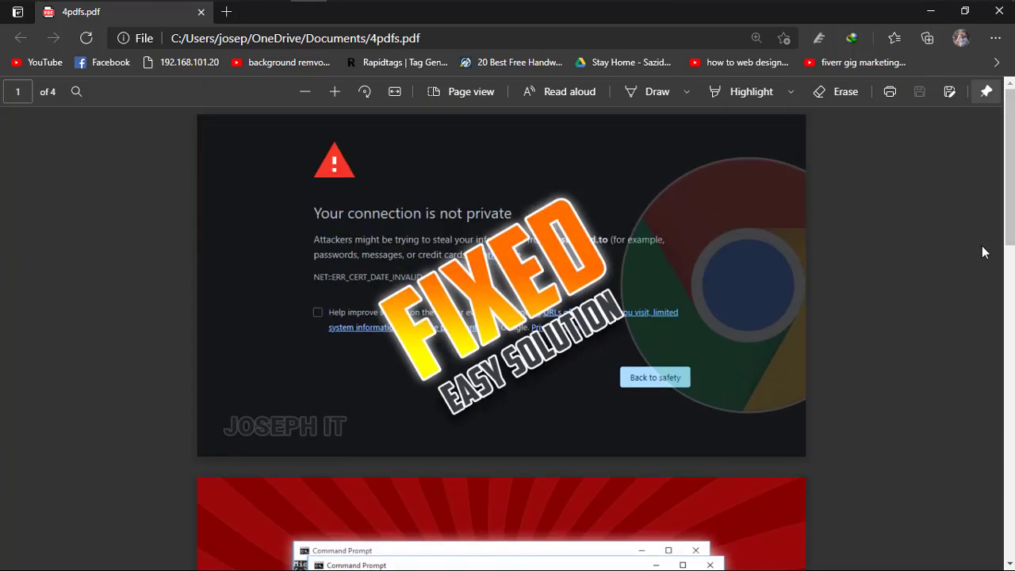
mouse_move(979, 283)
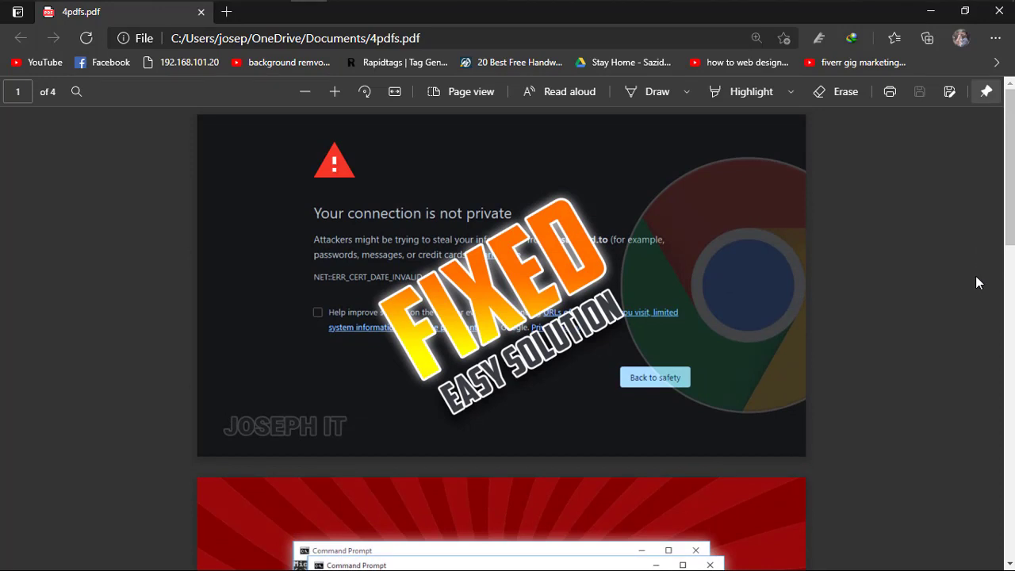